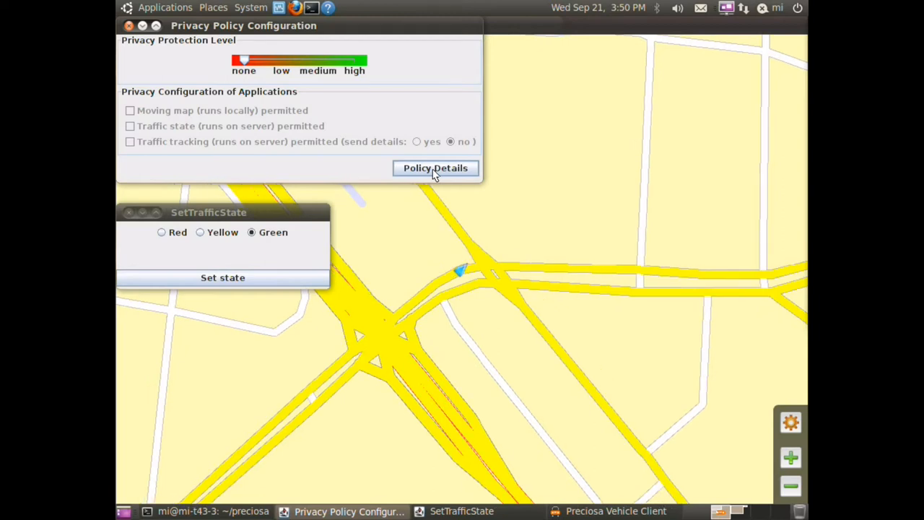
Step: Raise the Privacy Protection Level slider from none to low, permitting all three applications
click(434, 167)
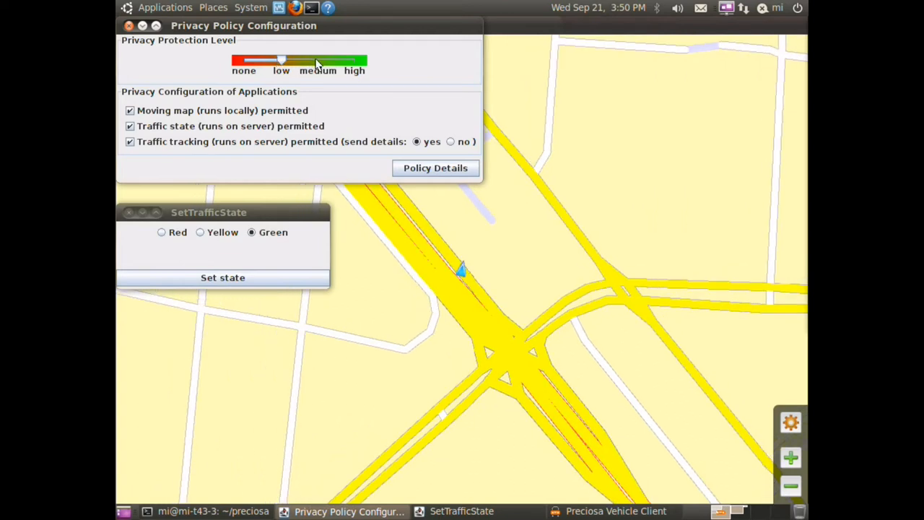
click(450, 142)
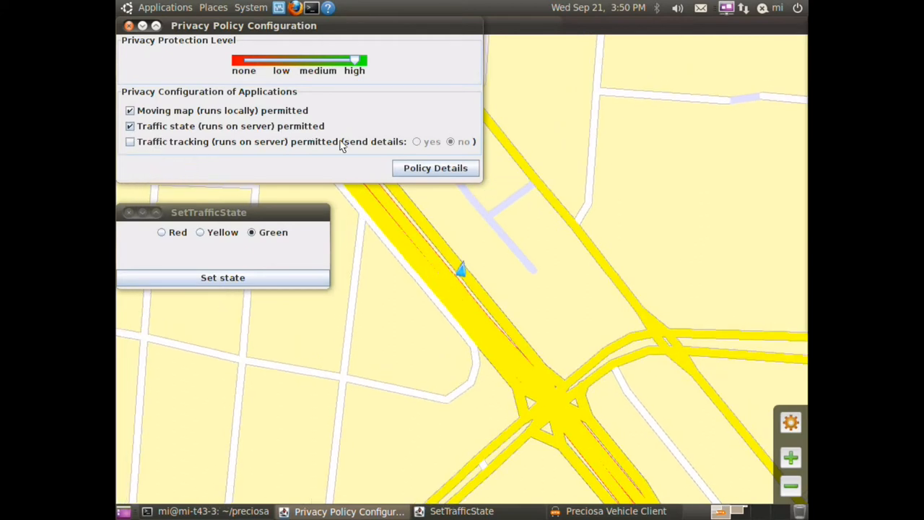
Step: Return privacy protection to low and re-permit traffic tracking with details sent
click(434, 168)
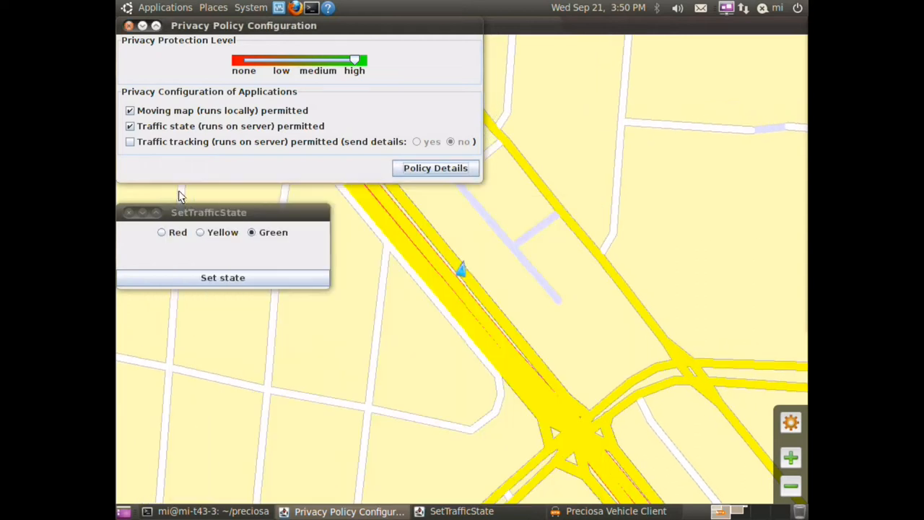
click(130, 142)
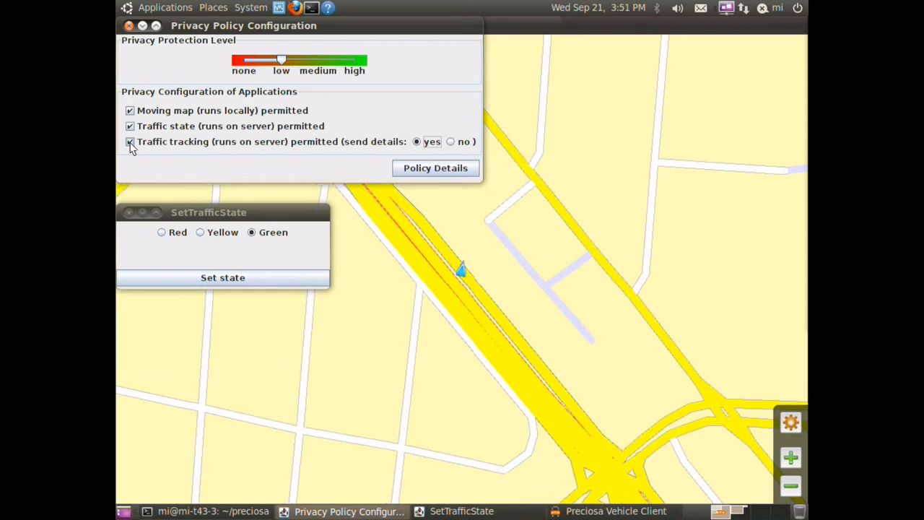
click(130, 142)
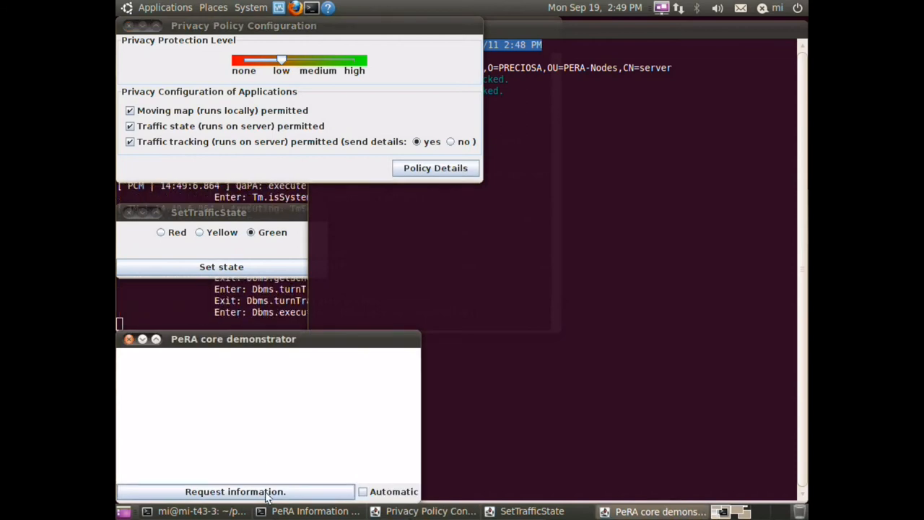
Step: Request vehicle information under low privacy and scroll through returned data like B-er-01 and cits:truck
click(235, 490)
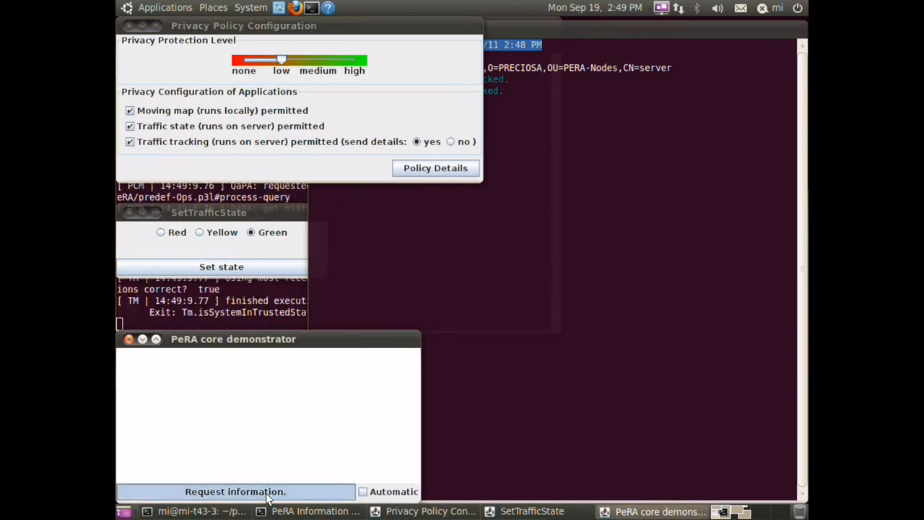
click(234, 491)
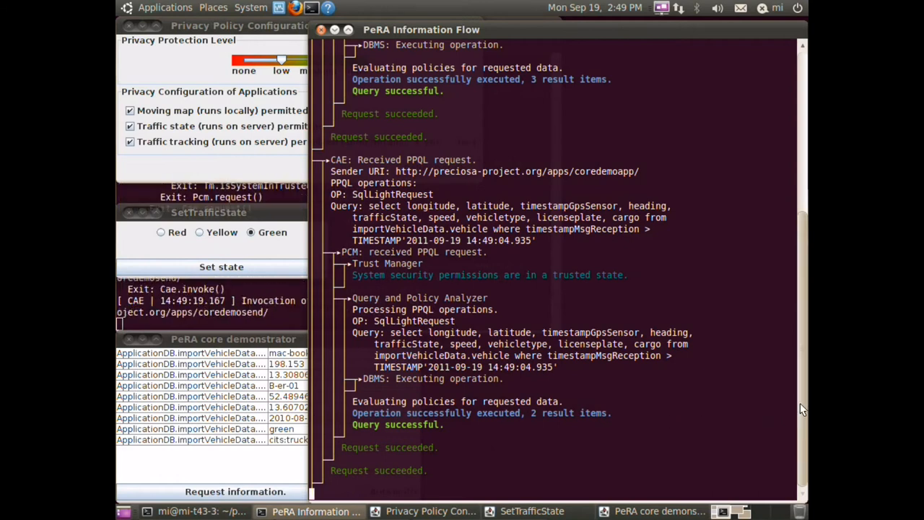
scroll(down, 3)
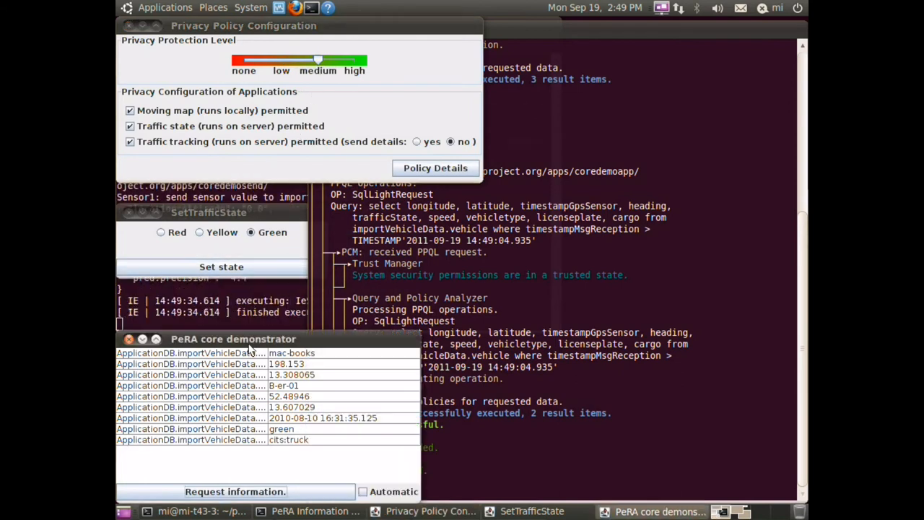
Step: Request vehicle information under medium privacy and scroll the log showing ACCESS DENIED fields
click(234, 491)
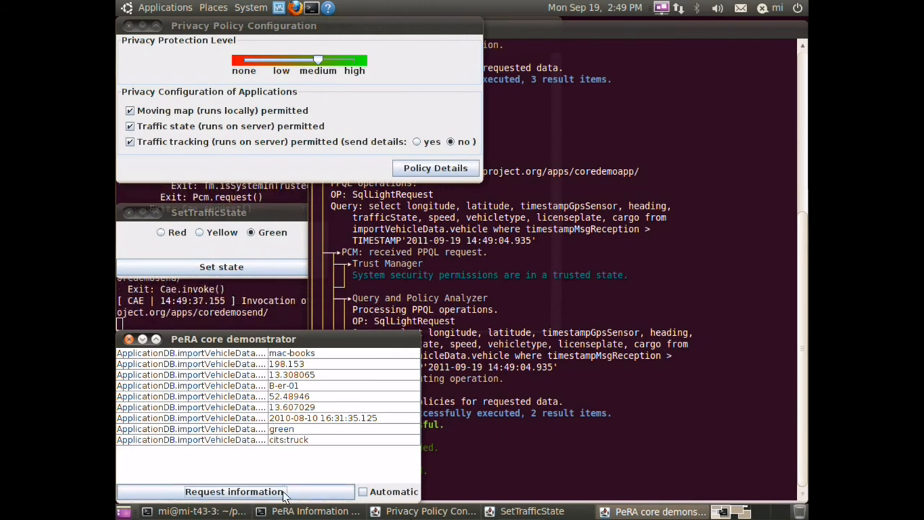
click(233, 490)
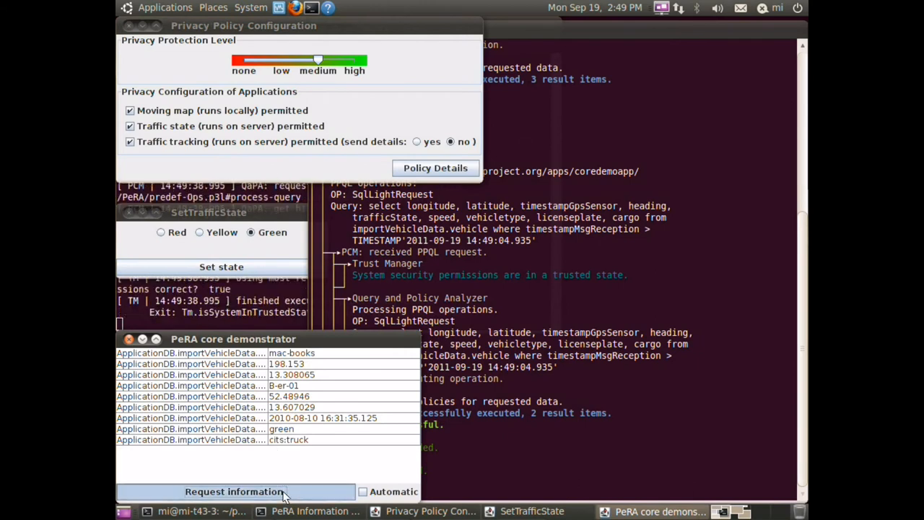
click(234, 491)
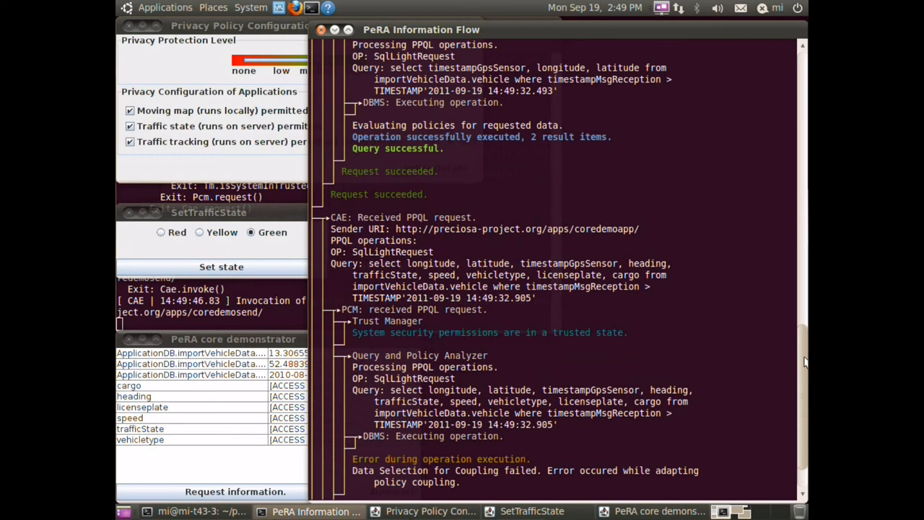
scroll(down, 3)
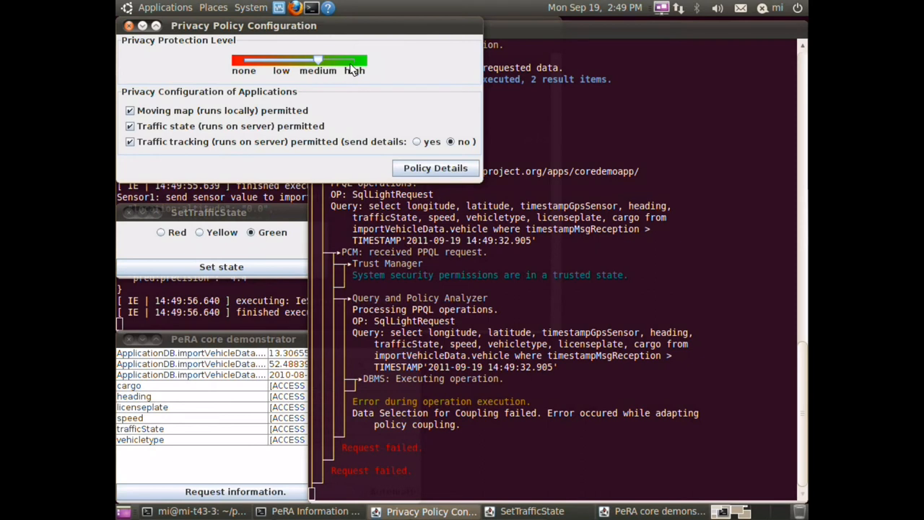
Step: Set privacy to high and request vehicle information, getting every field denied
drag(318, 60, 354, 60)
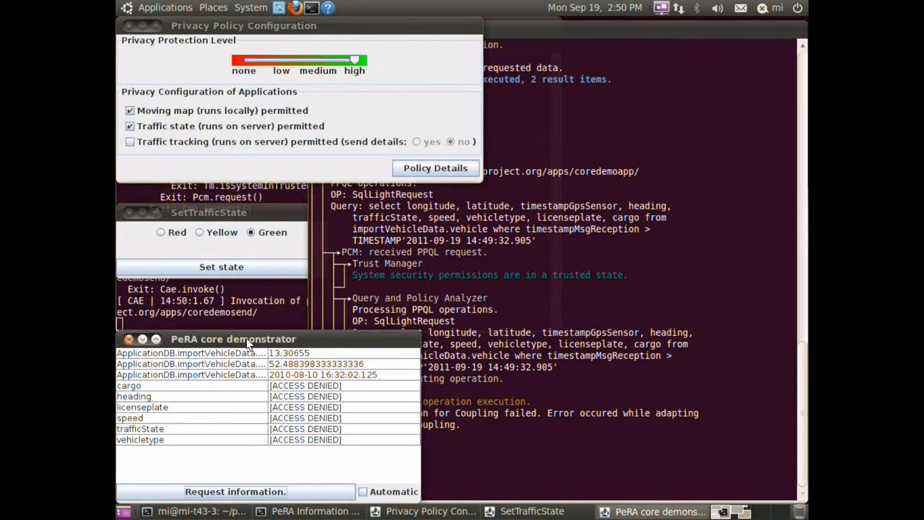
click(235, 491)
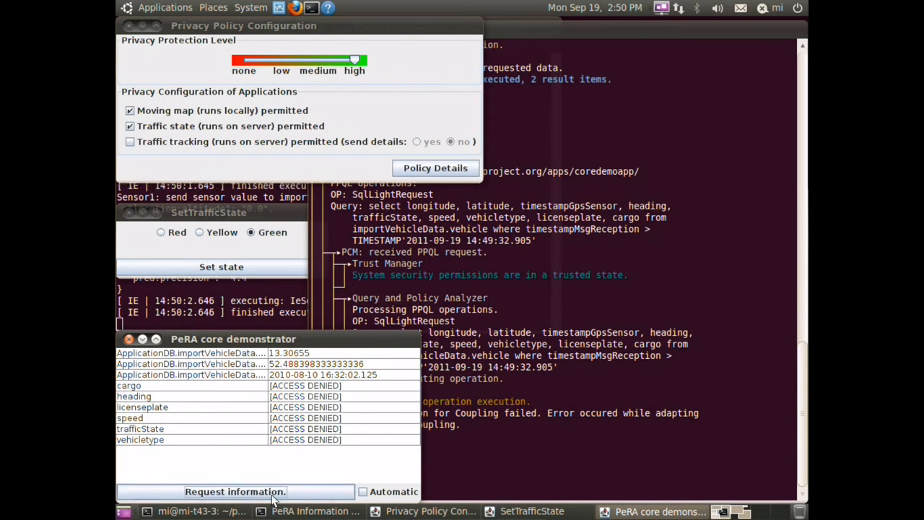
click(234, 491)
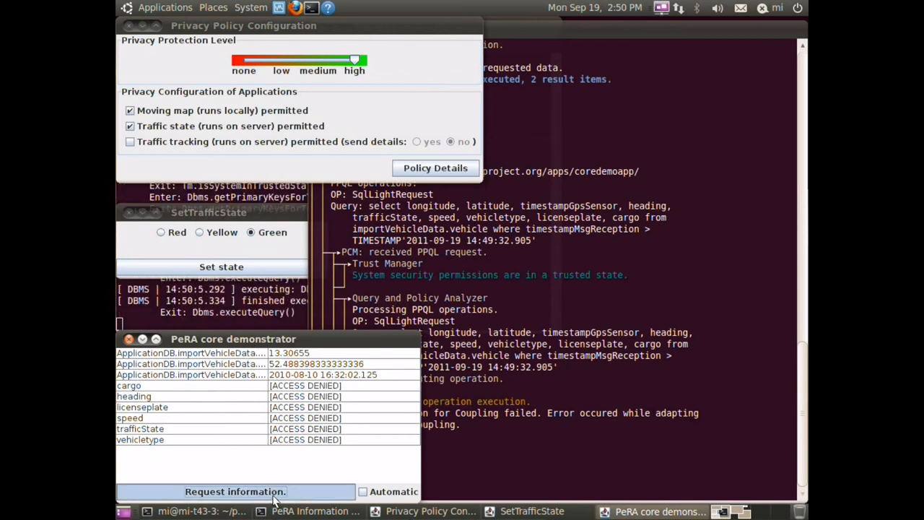
click(233, 490)
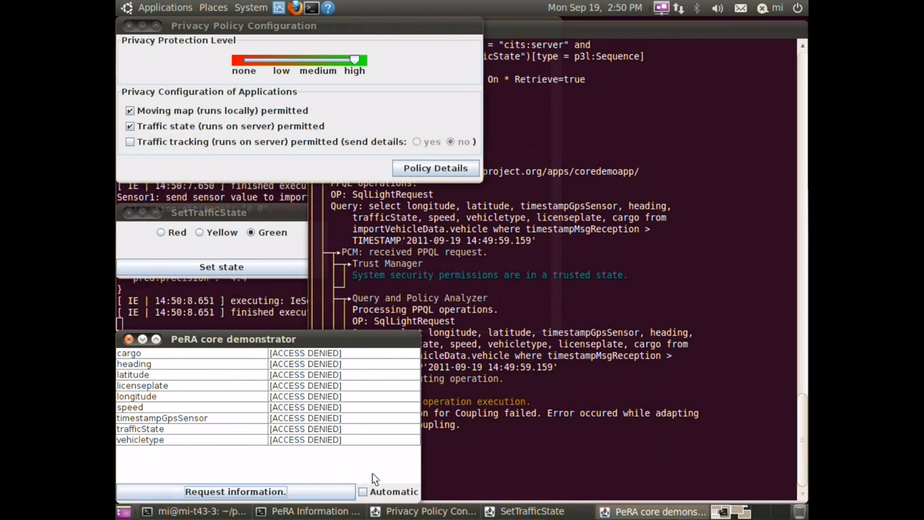
mouse_move(483, 455)
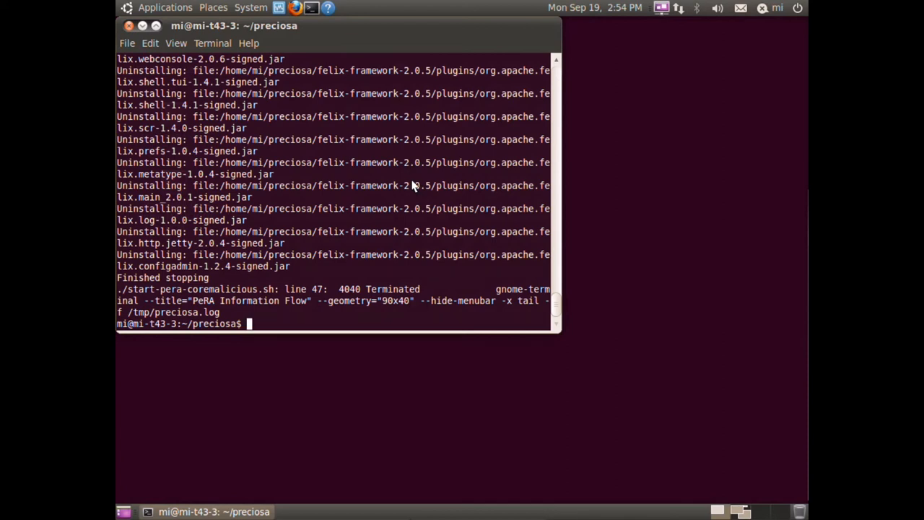
Step: Run sudo ./start-pera-coremalicious.sh and scroll through the Felix bundle startup output
text(sudo ./start-pera-coremalicious.sh)
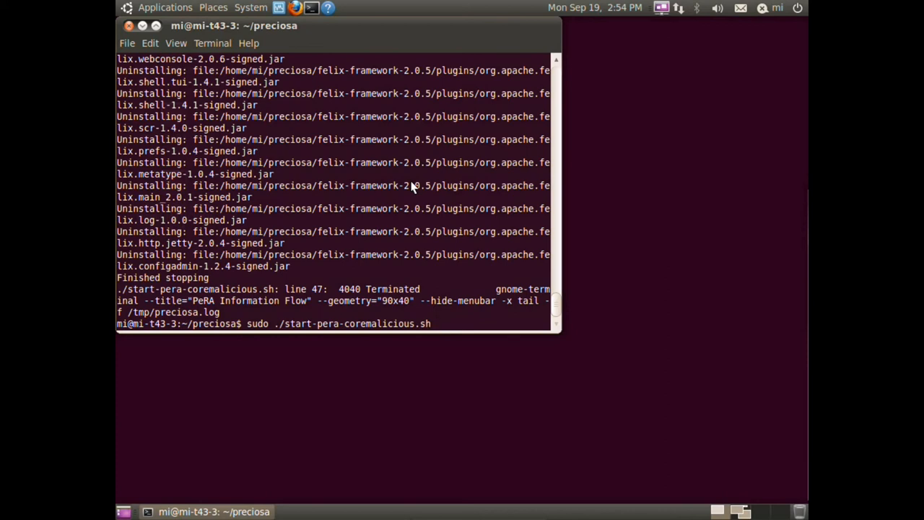
key(Return)
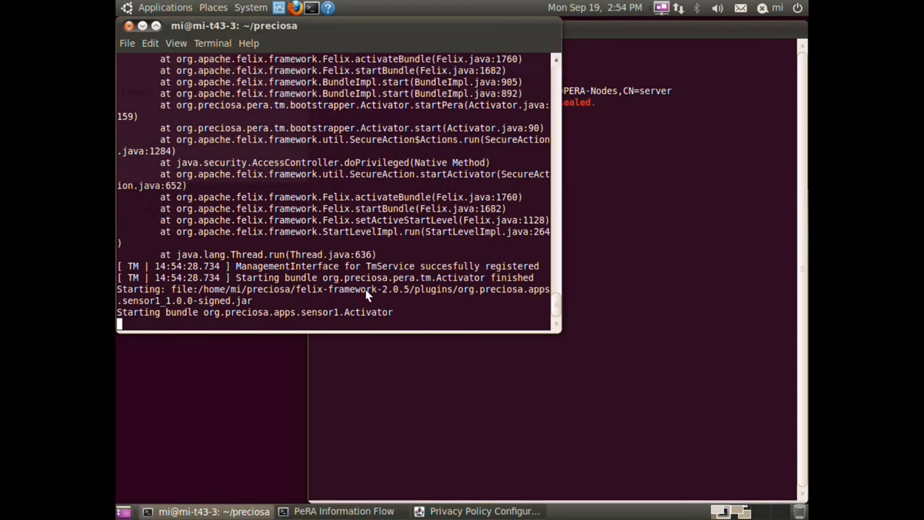
scroll(down, 3)
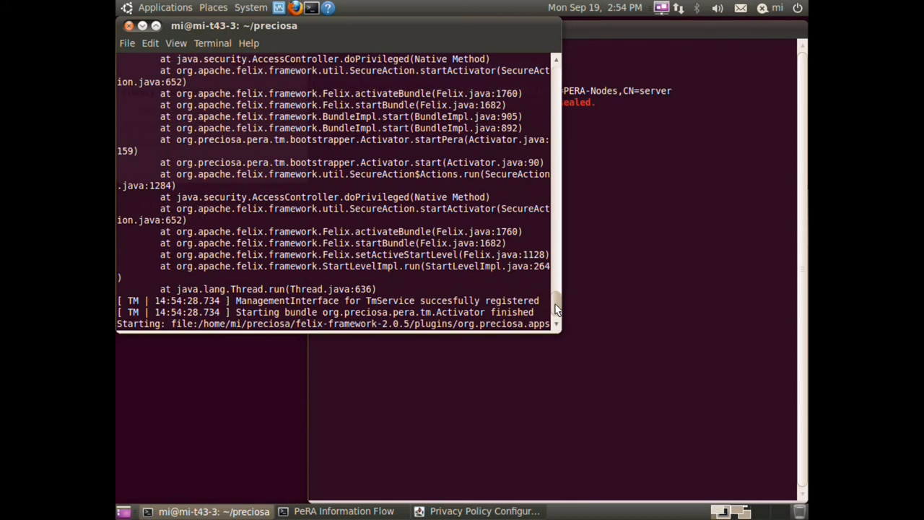